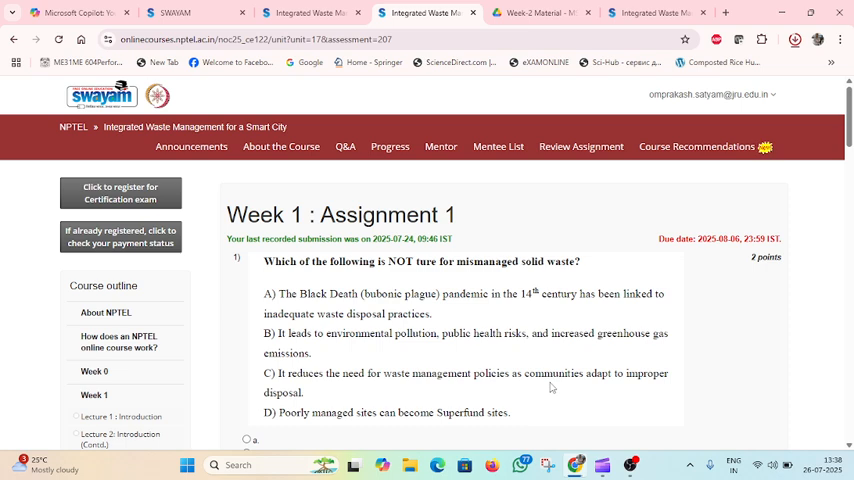
{"action": "mouse_move", "coordinate": [593, 363]}
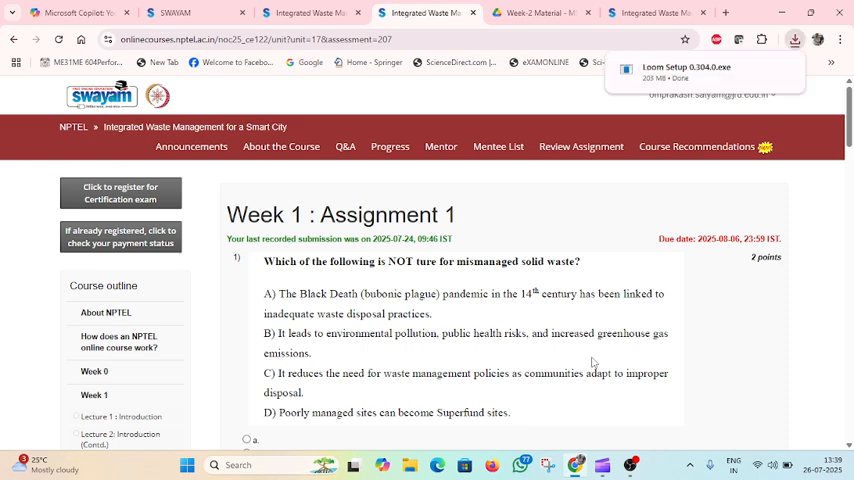
{"action": "mouse_move", "coordinate": [589, 398]}
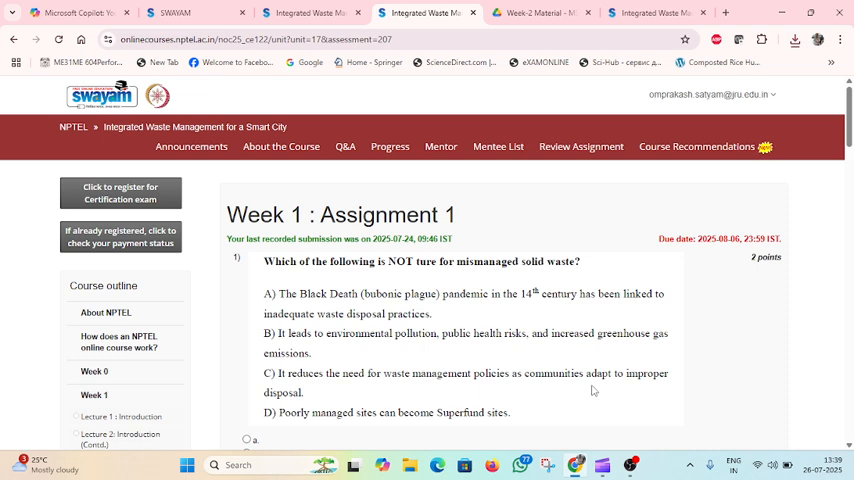
{"action": "scroll", "scroll_direction": "down", "scroll_amount": 3}
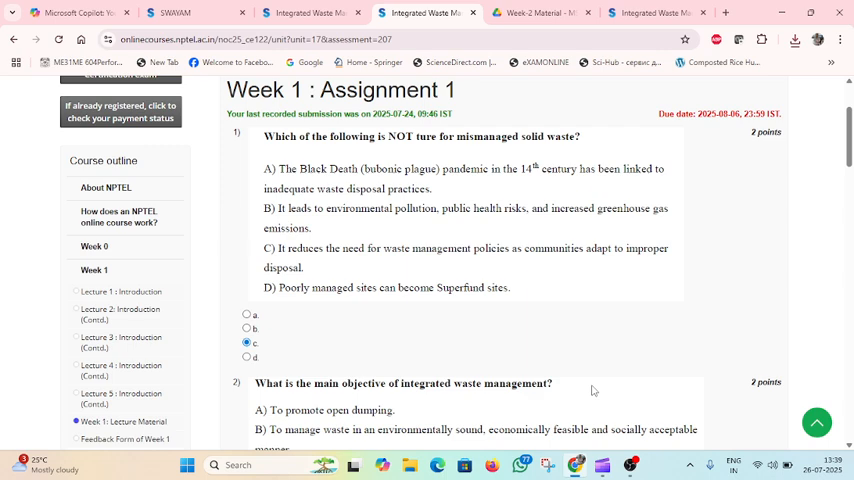
{"action": "scroll", "scroll_direction": "down", "scroll_amount": 3}
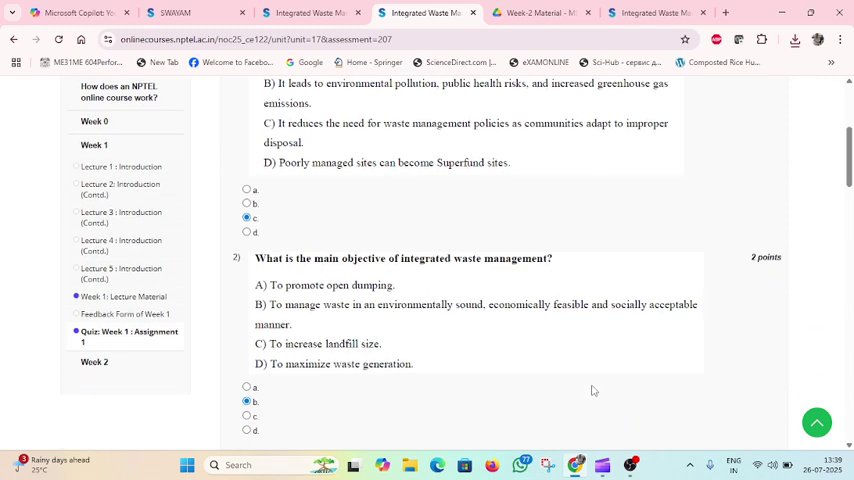
{"action": "scroll", "scroll_direction": "down", "scroll_amount": 3}
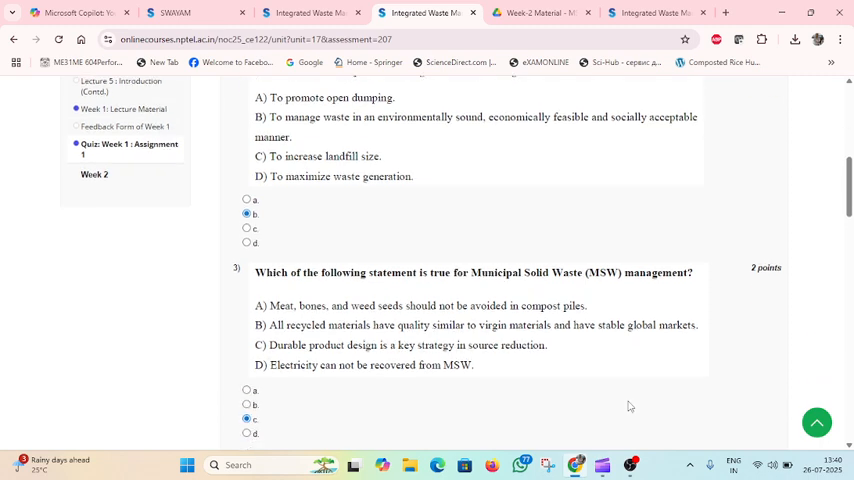
{"action": "scroll", "scroll_direction": "down", "scroll_amount": 3}
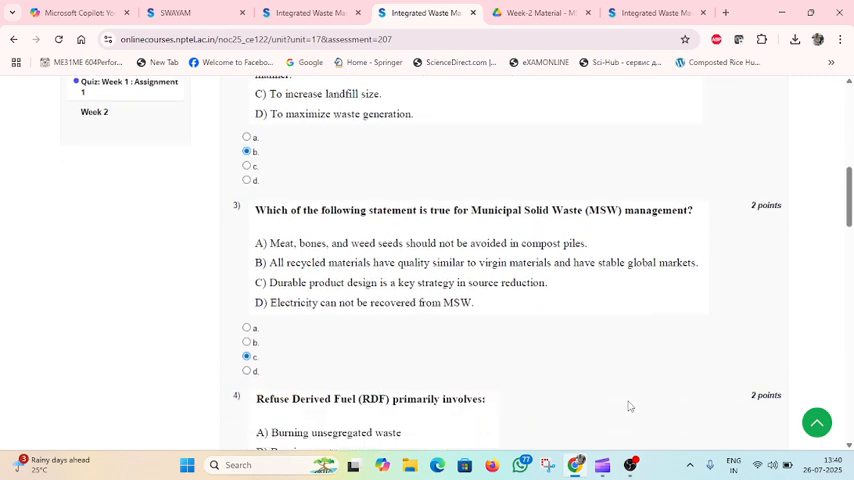
{"action": "scroll", "scroll_direction": "down", "scroll_amount": 3}
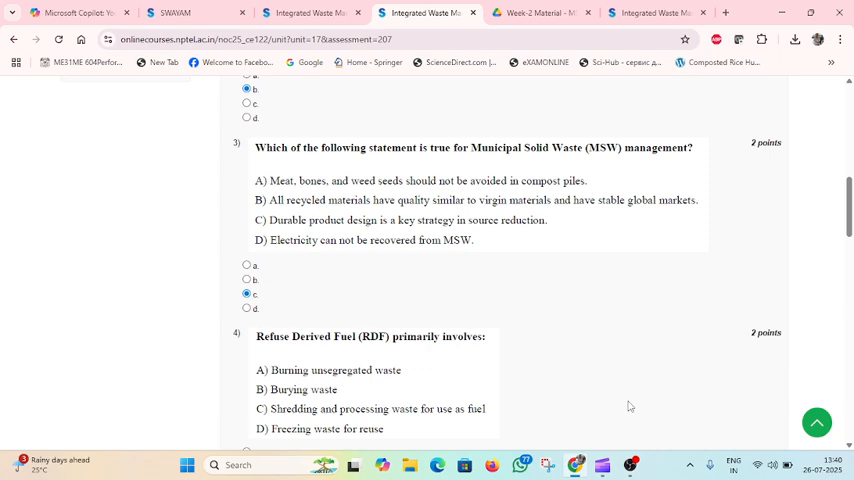
{"action": "scroll", "scroll_direction": "down", "scroll_amount": 3}
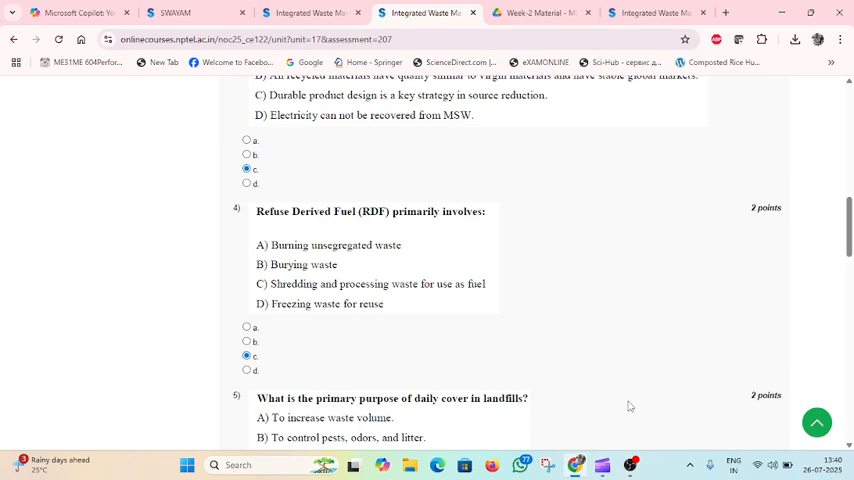
{"action": "mouse_move", "coordinate": [618, 406]}
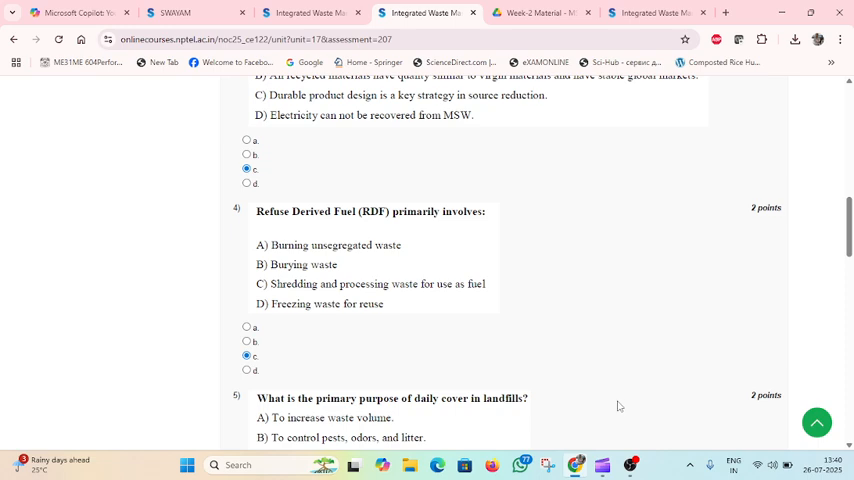
{"action": "scroll", "scroll_direction": "down", "scroll_amount": 3}
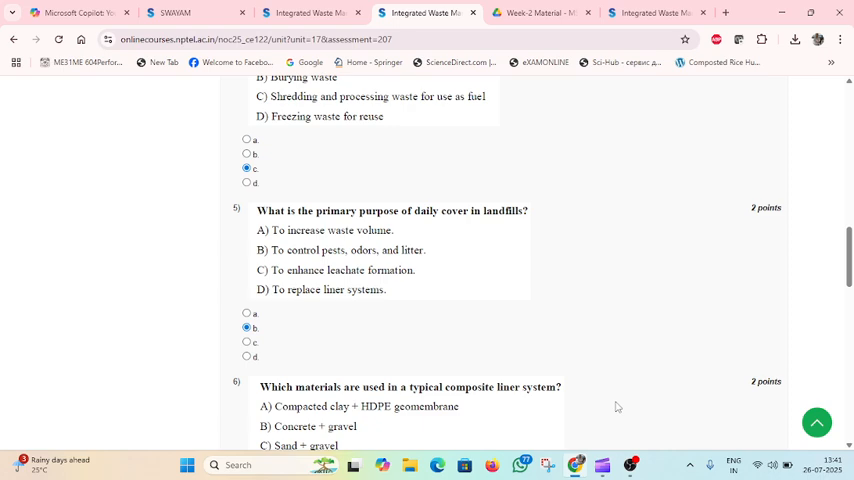
{"action": "scroll", "scroll_direction": "down", "scroll_amount": 3}
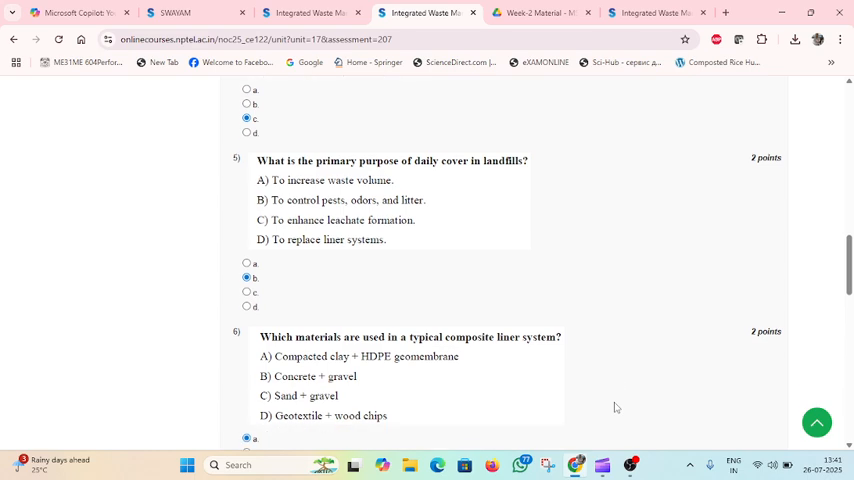
{"action": "scroll", "scroll_direction": "down", "scroll_amount": 3}
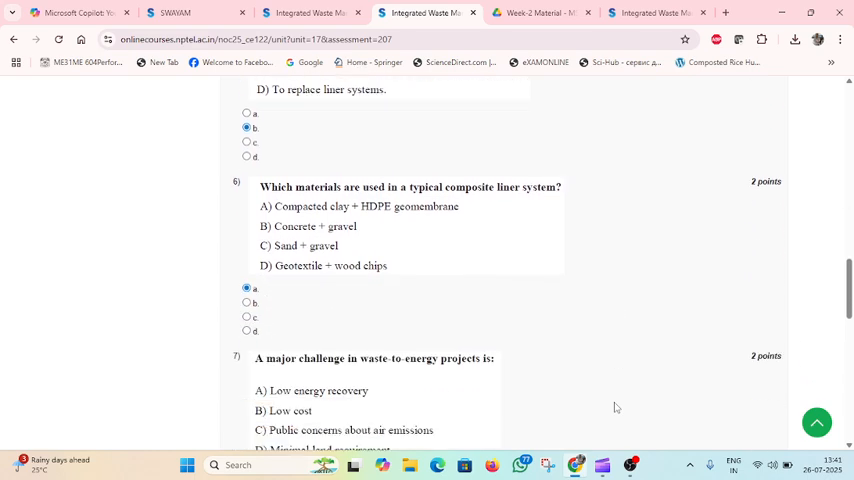
{"action": "scroll", "scroll_direction": "down", "scroll_amount": 3}
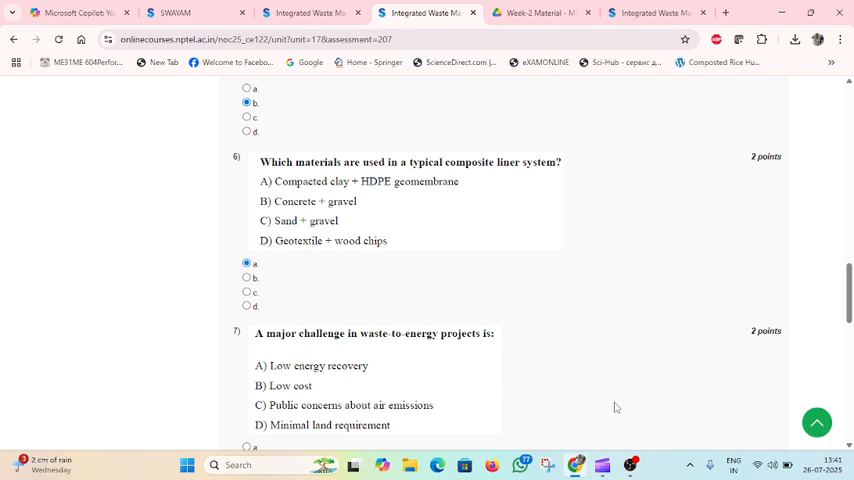
{"action": "scroll", "scroll_direction": "down", "scroll_amount": 3}
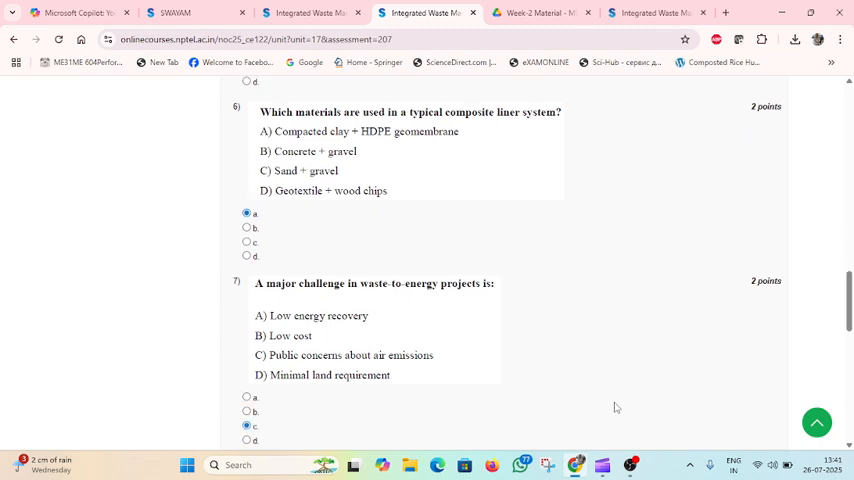
{"action": "scroll", "scroll_direction": "down", "scroll_amount": 3}
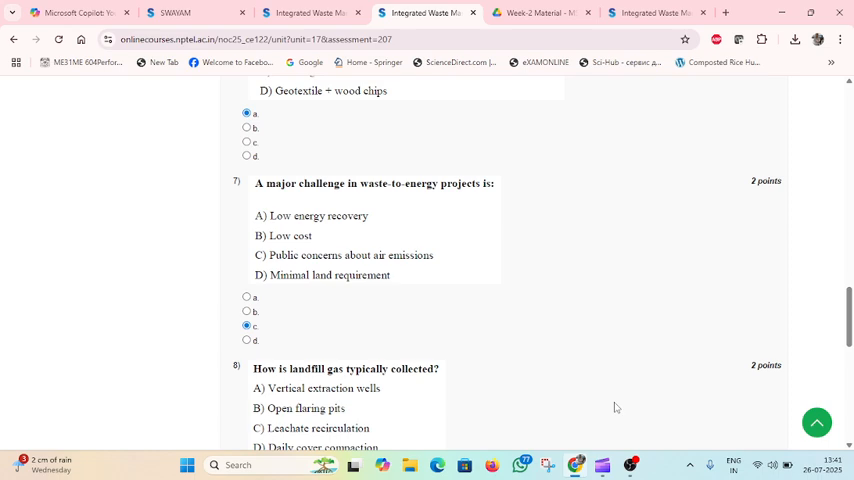
{"action": "scroll", "scroll_direction": "down", "scroll_amount": 3}
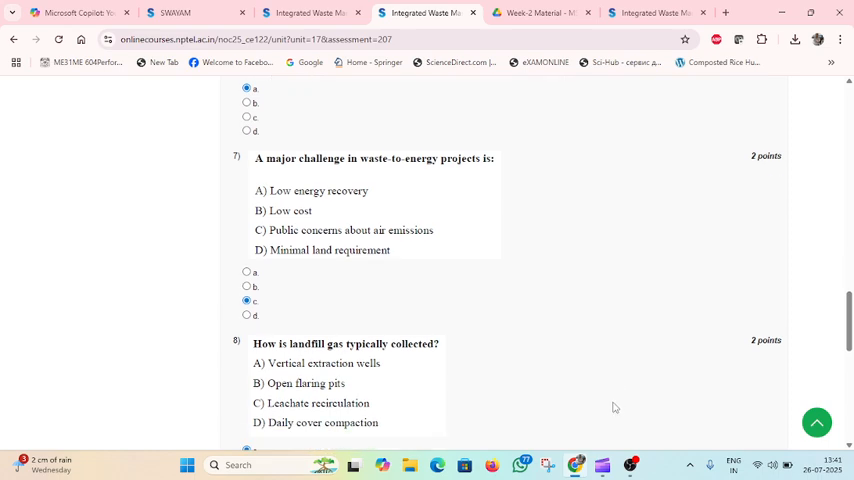
{"action": "mouse_move", "coordinate": [610, 408]}
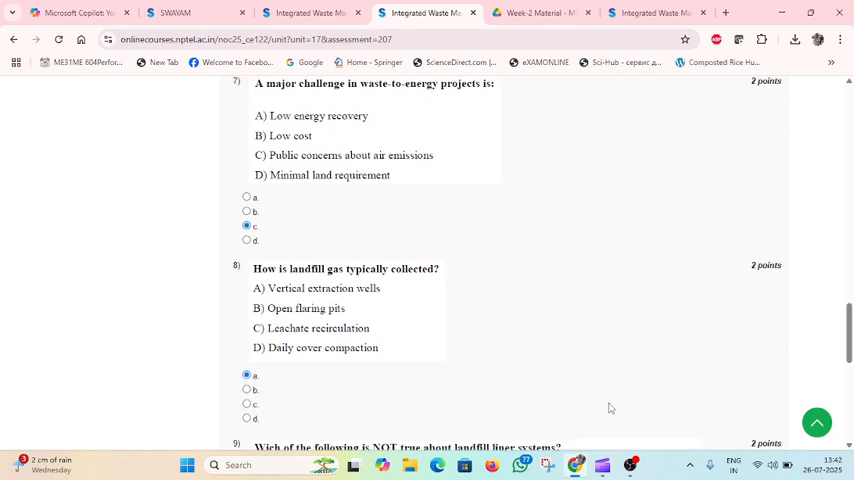
{"action": "scroll", "scroll_direction": "down", "scroll_amount": 3}
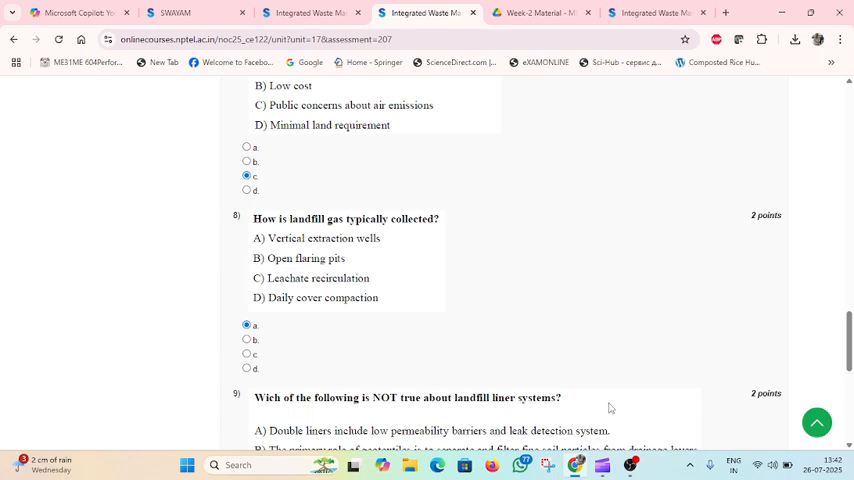
{"action": "scroll", "scroll_direction": "down", "scroll_amount": 3}
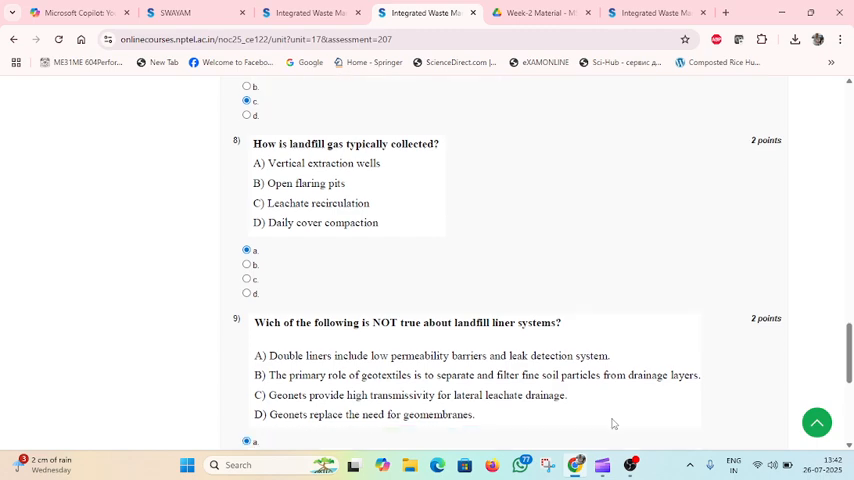
{"action": "scroll", "scroll_direction": "down", "scroll_amount": 3}
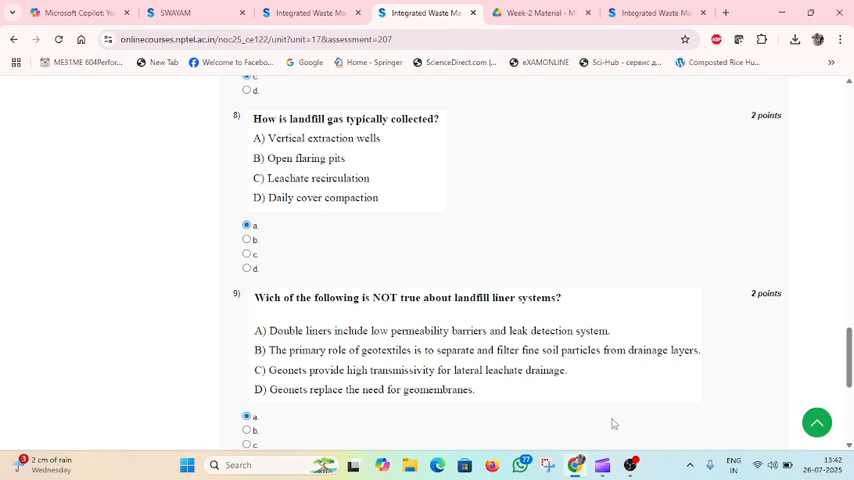
{"action": "scroll", "scroll_direction": "down", "scroll_amount": 3}
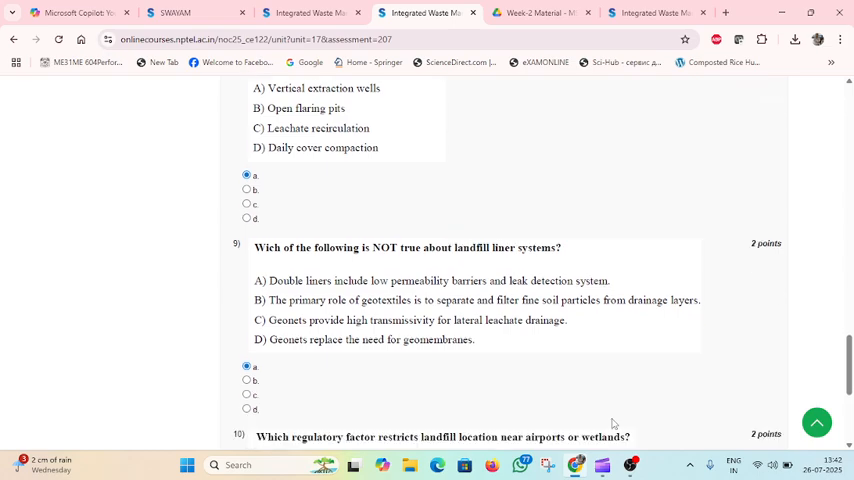
{"action": "scroll", "scroll_direction": "down", "scroll_amount": 3}
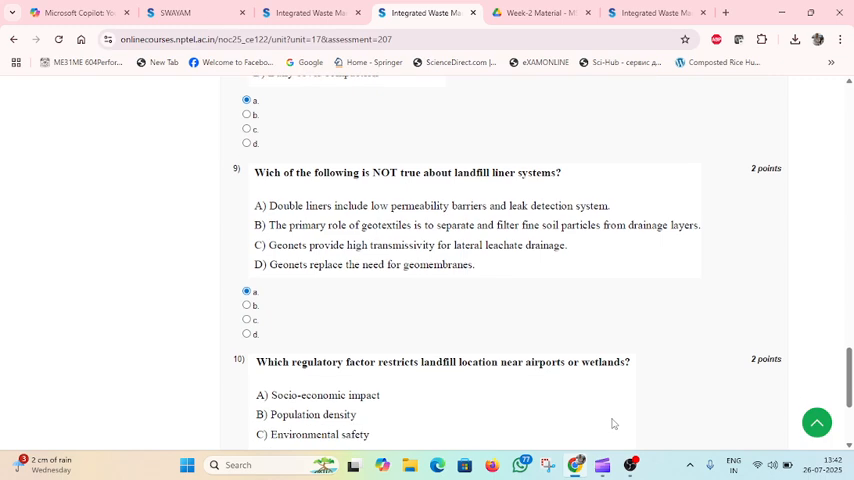
{"action": "scroll", "scroll_direction": "down", "scroll_amount": 3}
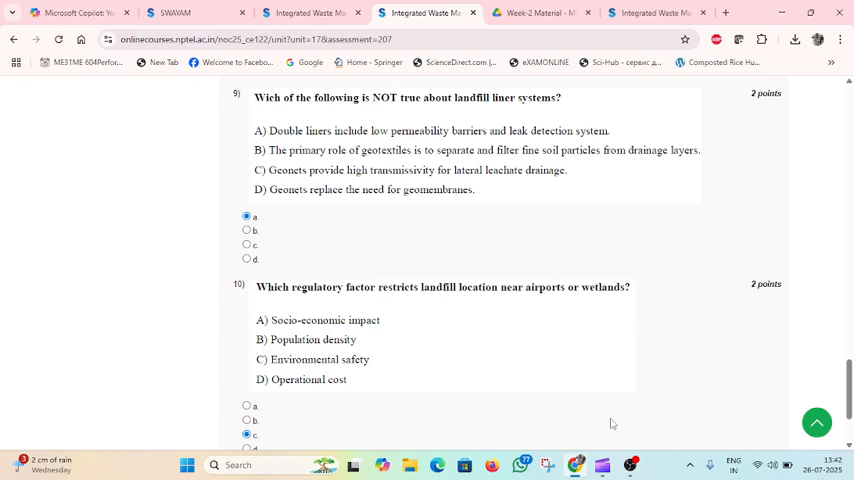
{"action": "scroll", "scroll_direction": "up", "scroll_amount": 3}
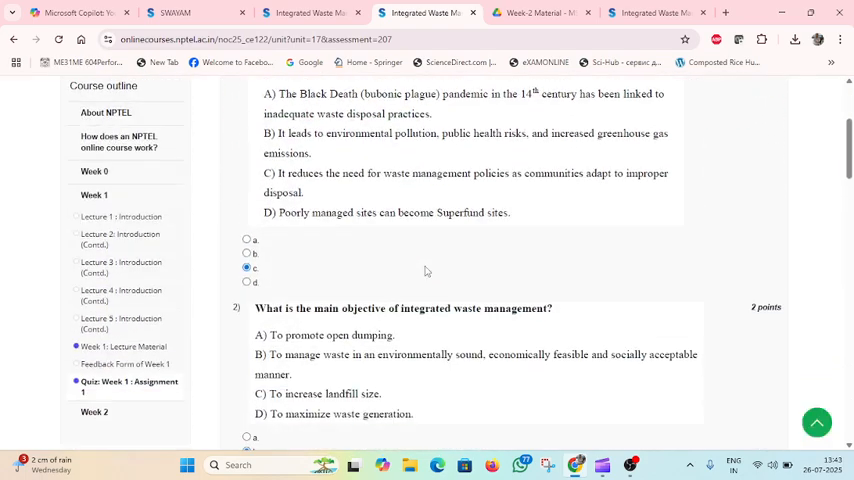
{"action": "mouse_move", "coordinate": [631, 422]}
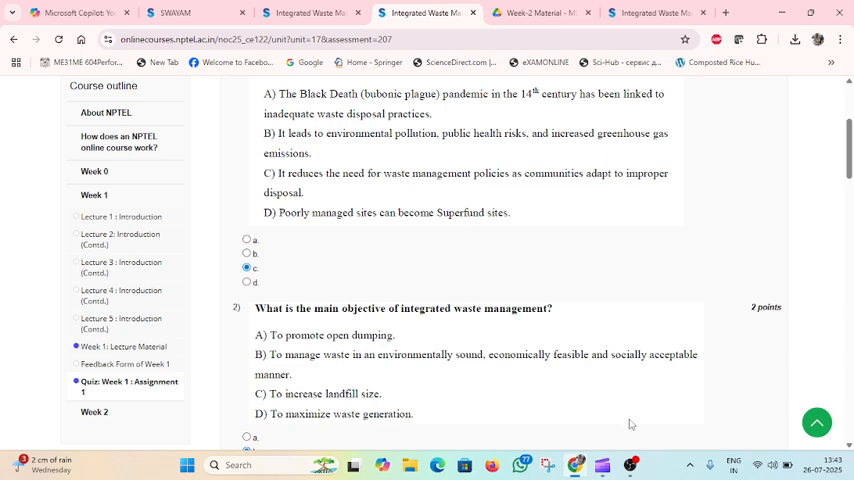